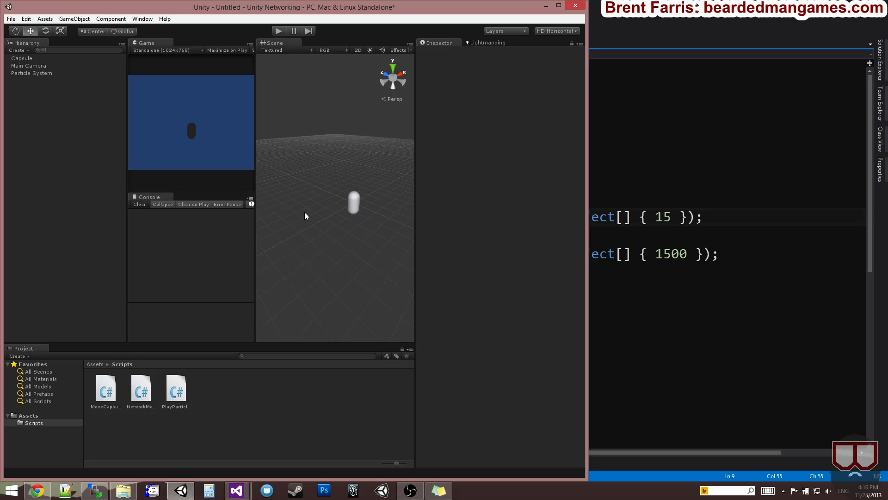
{"action": "mouse_move", "coordinate": [303, 219]}
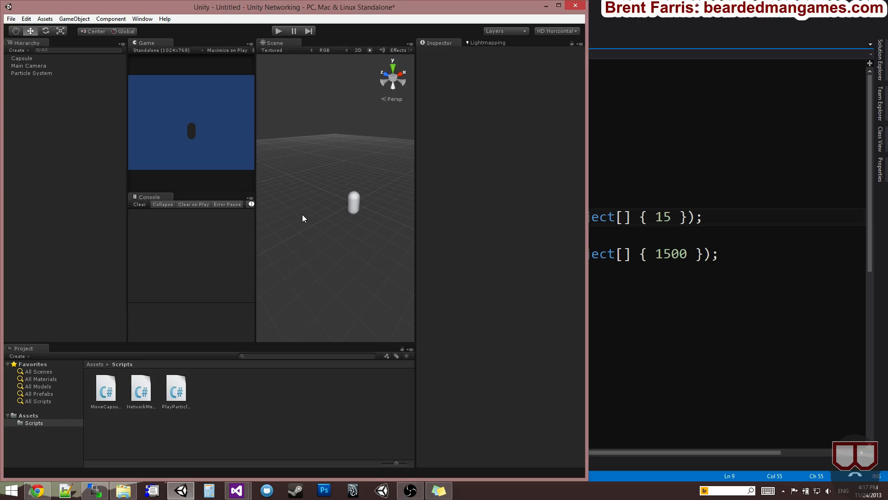
{"action": "mouse_move", "coordinate": [402, 261]}
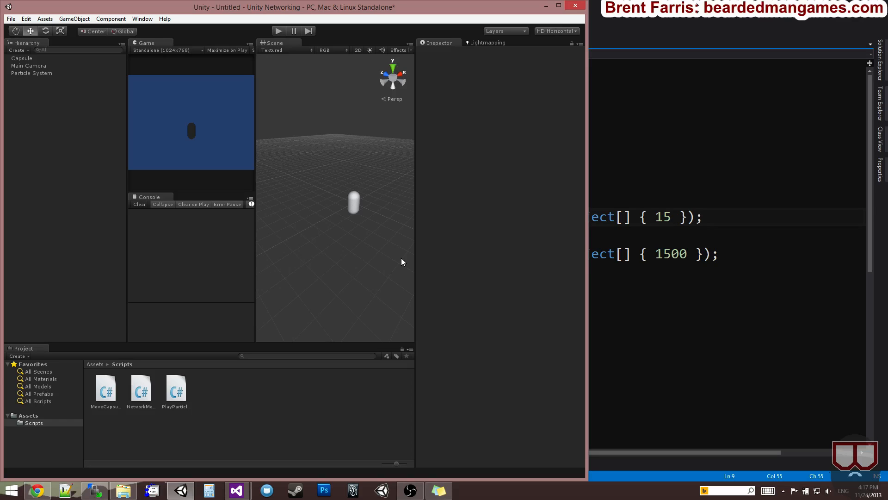
{"action": "mouse_move", "coordinate": [404, 260]}
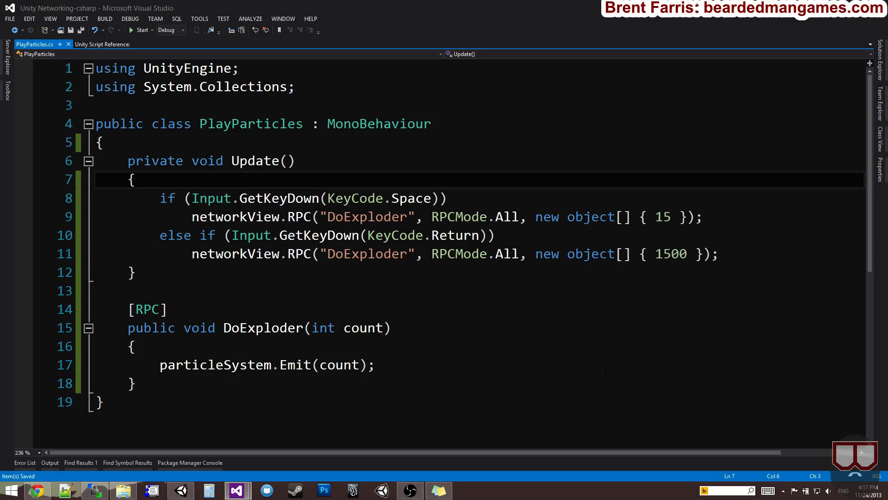
- Wrap the Space and Return RPC checks in Update inside if (networkView.isMine), then save
{"action": "type", "text": "."}
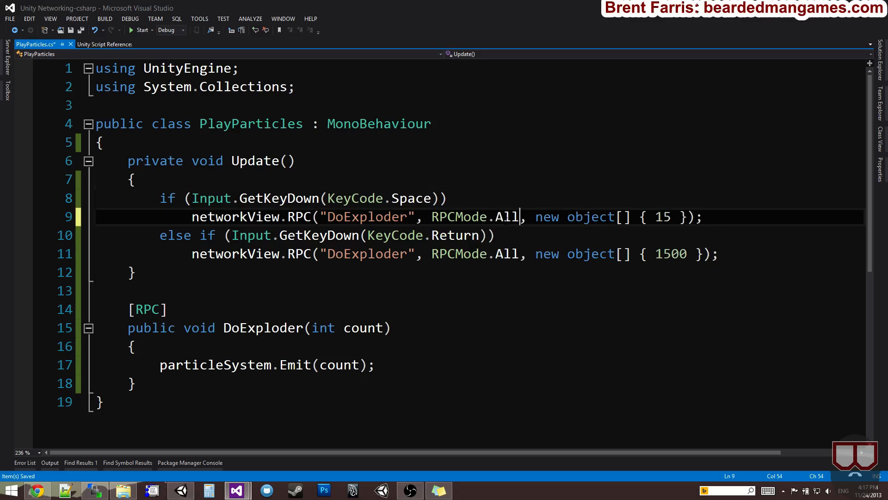
{"action": "left_click_drag", "start_coordinate": [159, 197], "coordinate": [289, 217]}
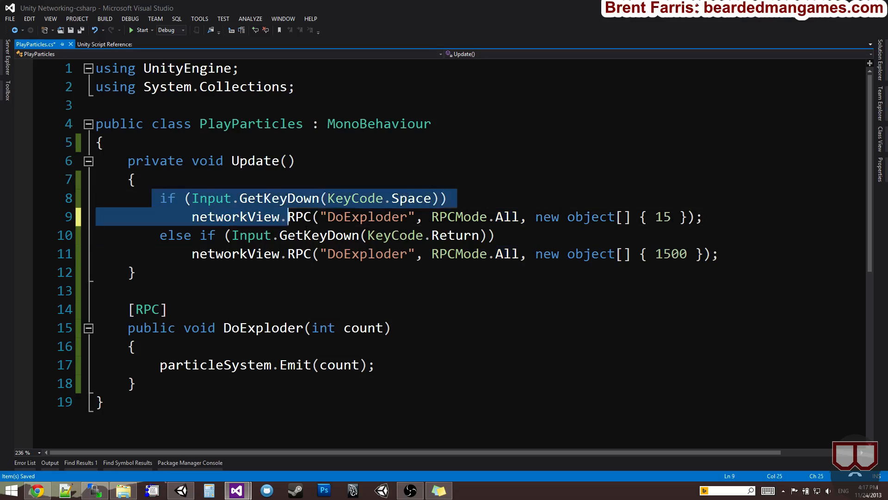
{"action": "left_click_drag", "start_coordinate": [287, 216], "coordinate": [719, 254]}
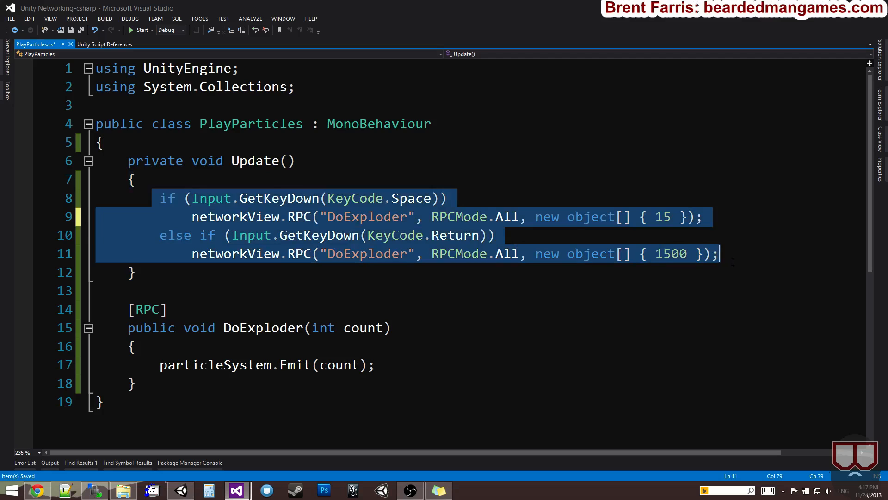
{"action": "left_click", "coordinate": [720, 253]}
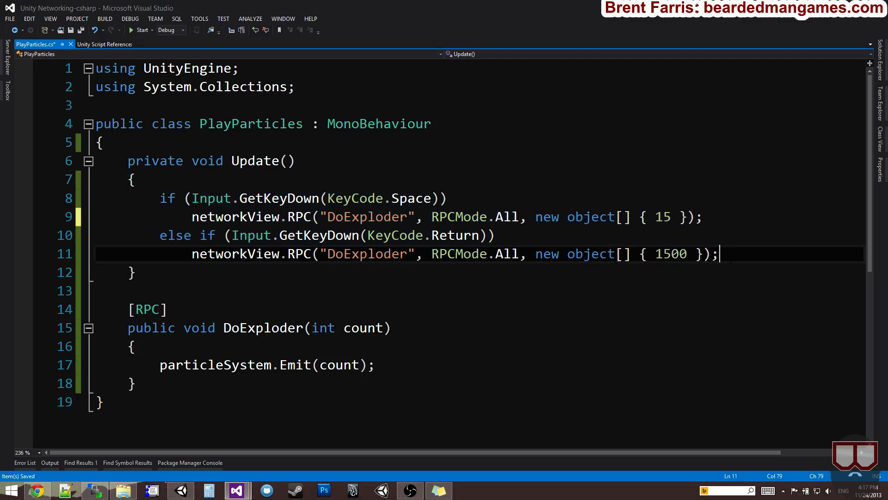
{"action": "key", "text": "enter"}
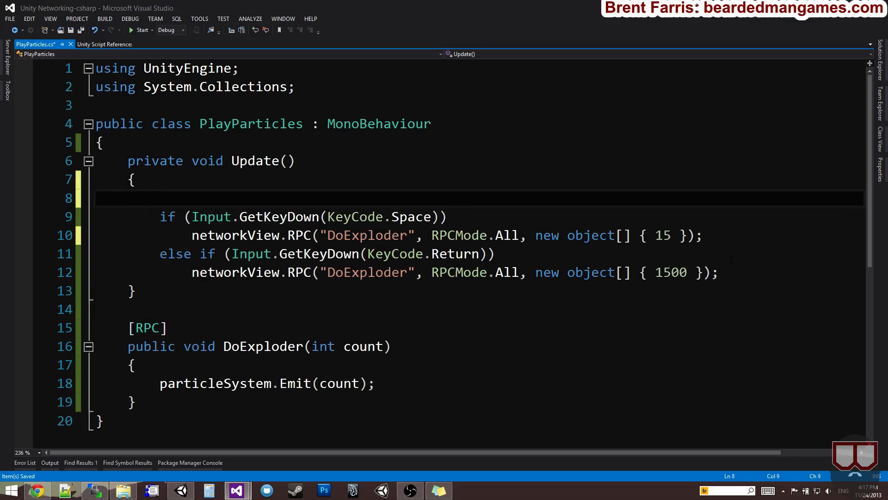
{"action": "type", "text": "if (networkView.is"}
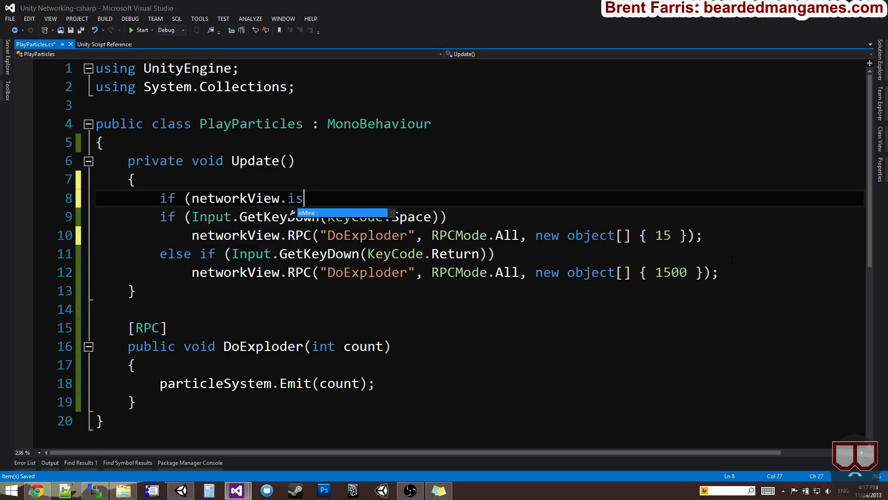
{"action": "key", "text": "Tab"}
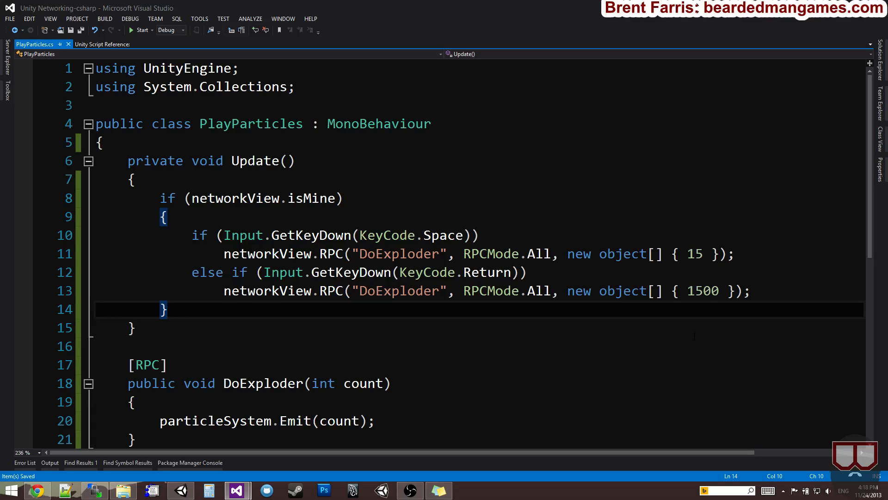
- Add an else block after the networkView.isMine check
{"action": "left_click_drag", "start_coordinate": [166, 198], "coordinate": [344, 198]}
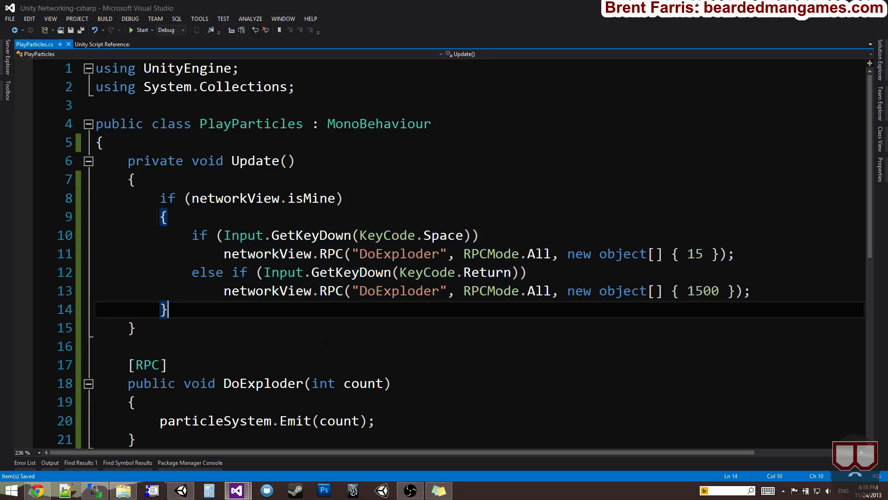
{"action": "type", "text": "el"}
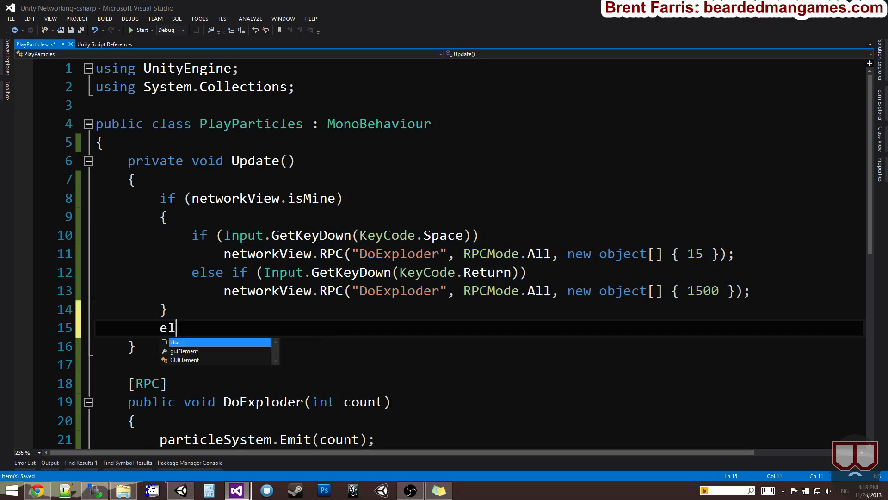
{"action": "key", "text": "Enter"}
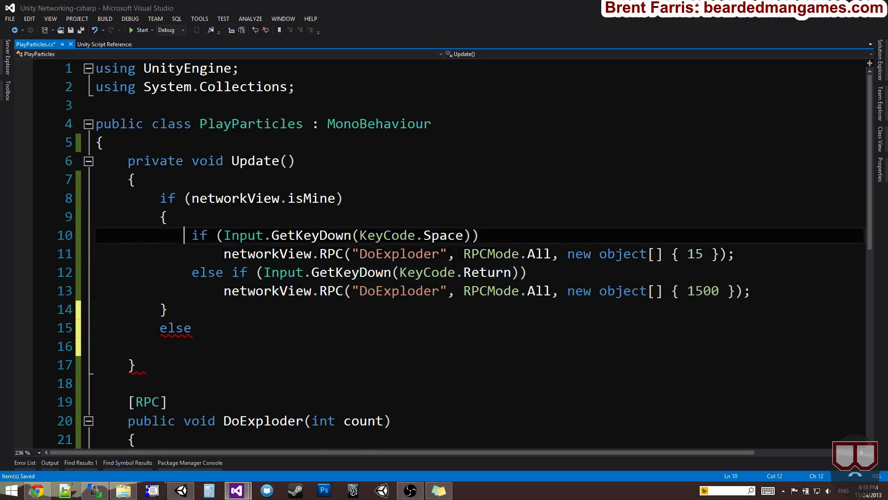
{"action": "left_click_drag", "start_coordinate": [255, 253], "coordinate": [751, 291]}
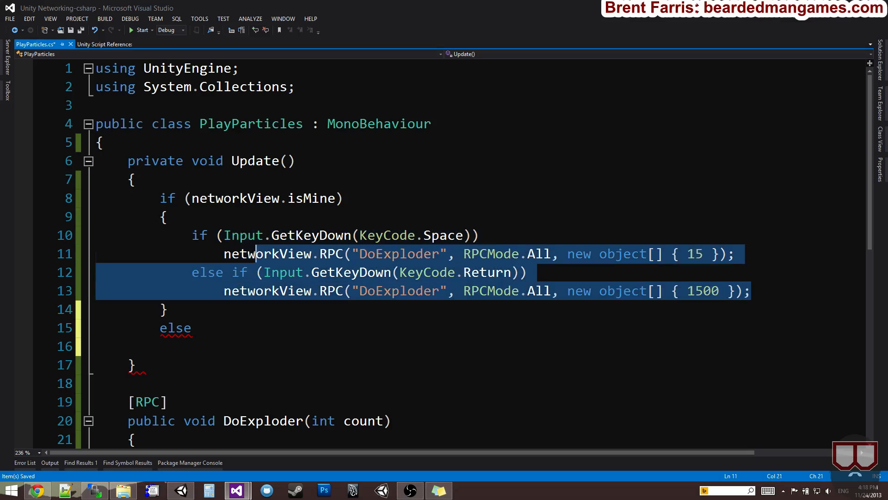
{"action": "left_click", "coordinate": [172, 328]}
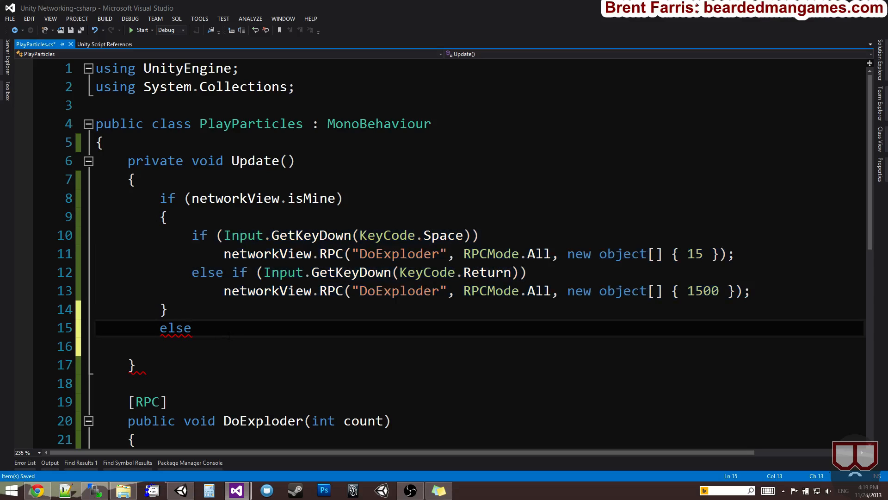
{"action": "type", "text": "{"}
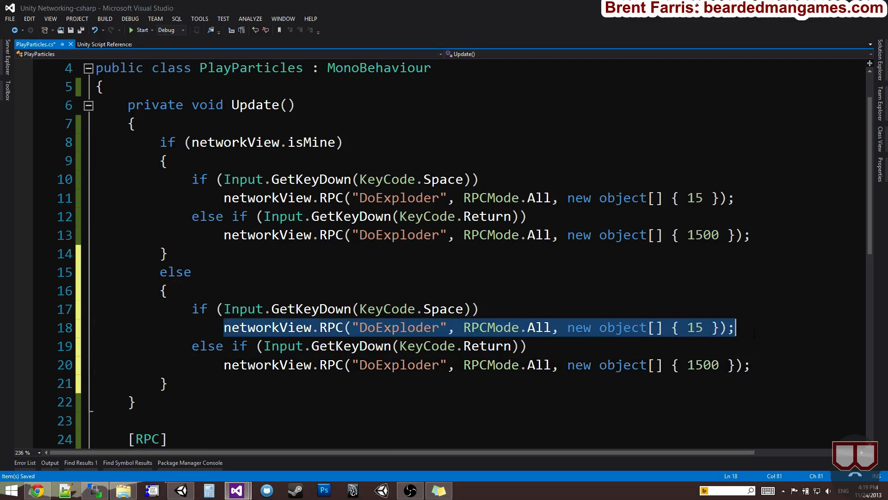
- Log "Clinet is not allowed to particle madness" in else, OR-ing in the Return key check
{"action": "type", "text": "Debug.Log"}
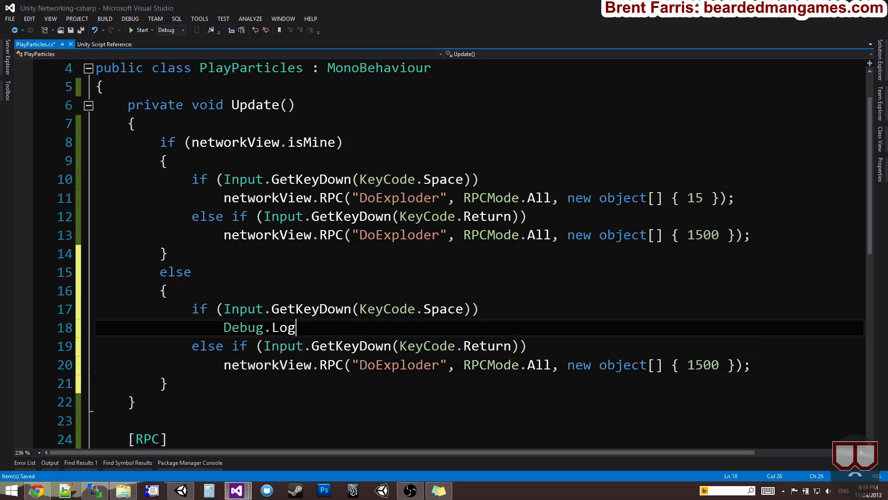
{"action": "type", "text": "(\"Clinet is n"}
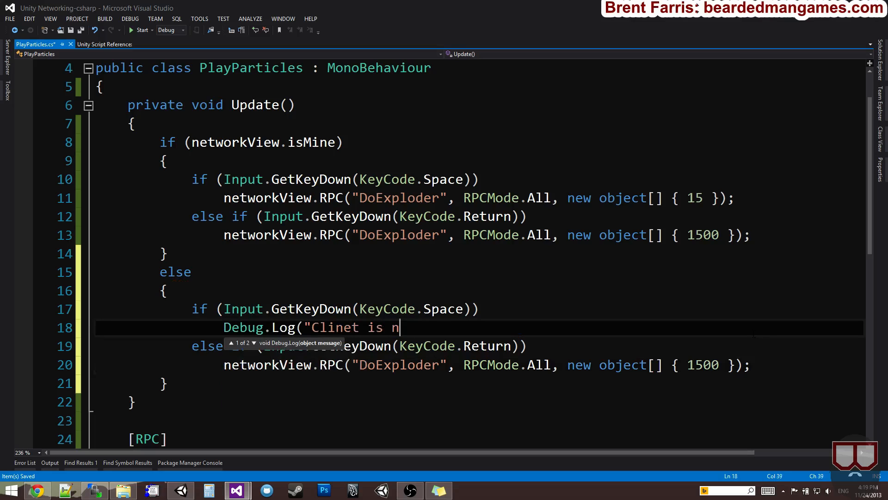
{"action": "type", "text": "ot allowed to"}
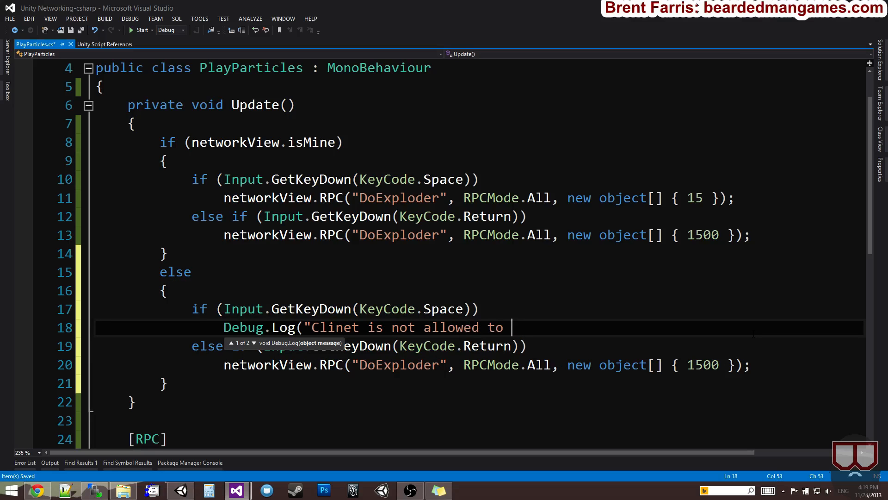
{"action": "type", "text": "particle"}
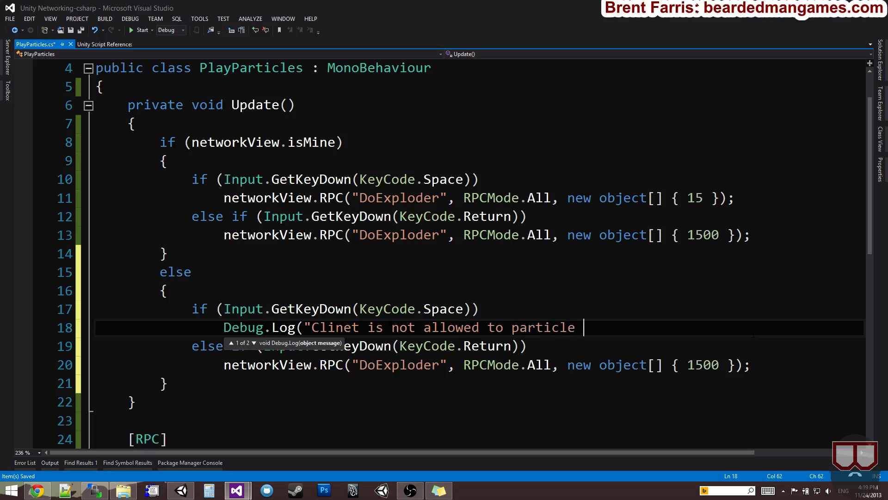
{"action": "type", "text": "madness\");"}
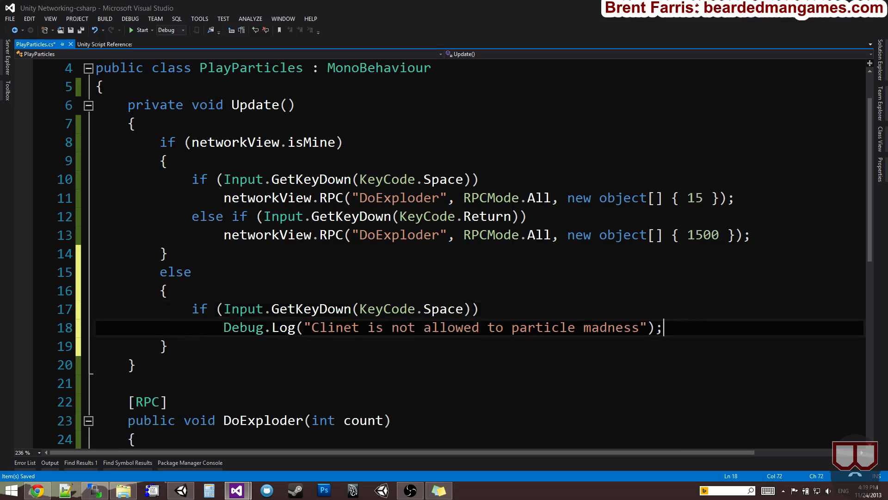
{"action": "type", "text": "|| Input.GetKeyDown(KeyCode.Return)"}
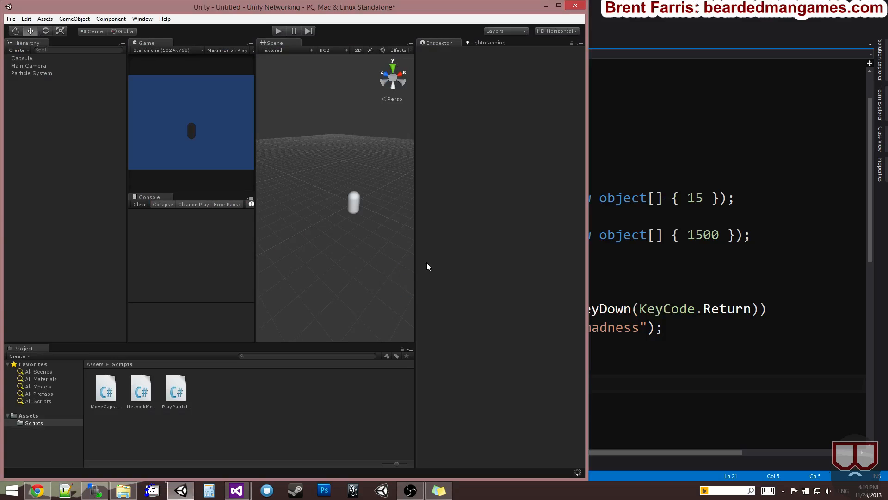
{"action": "mouse_move", "coordinate": [430, 282]}
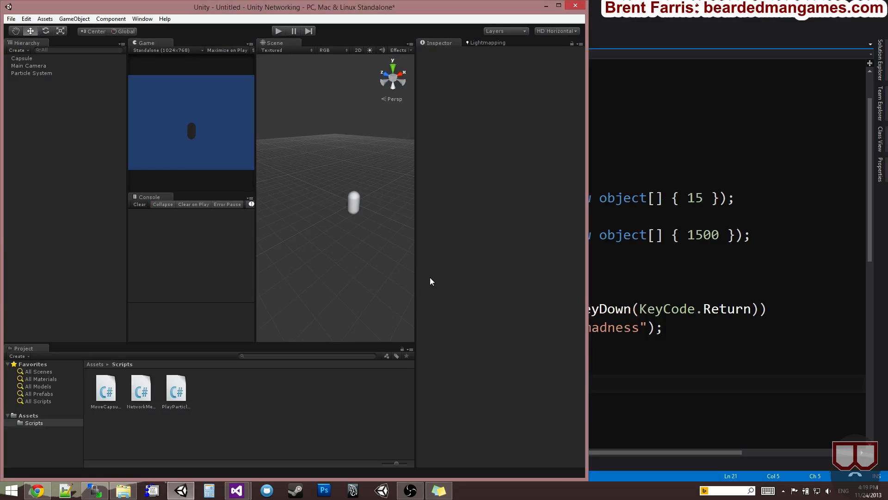
- Build the standalone game over the existing Demo.exe and launch it
{"action": "left_click", "coordinate": [474, 332]}
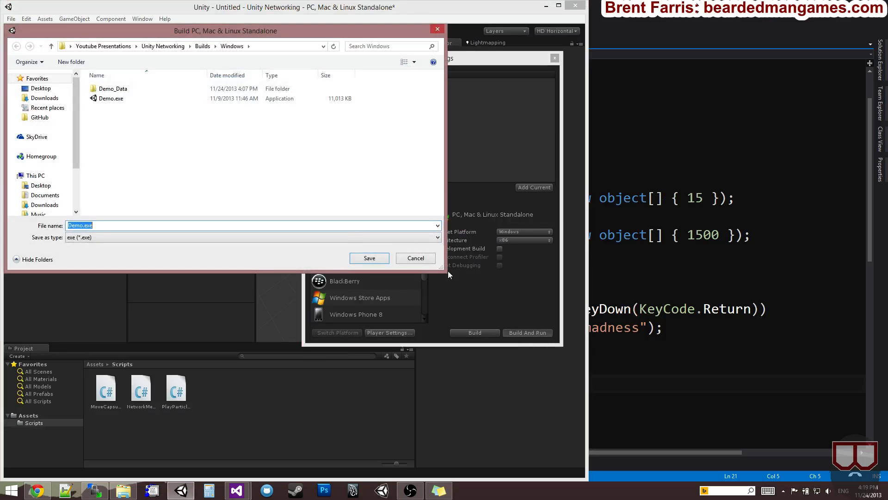
{"action": "left_click", "coordinate": [369, 258]}
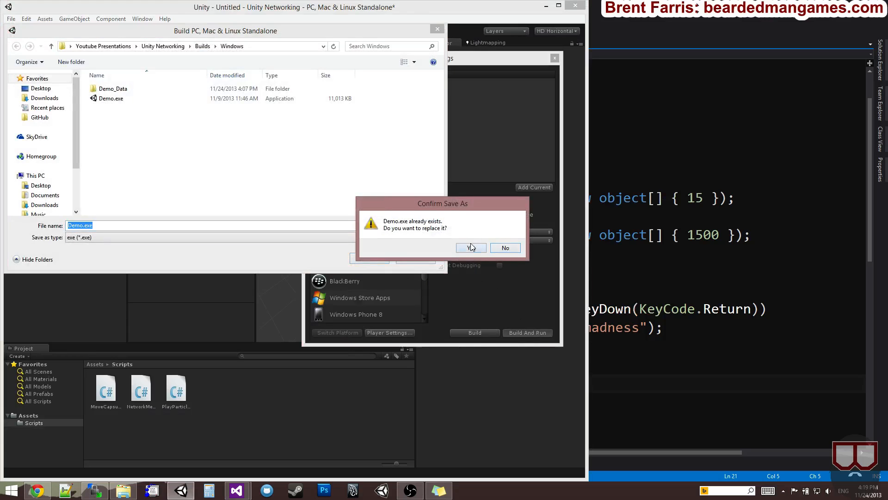
{"action": "left_click", "coordinate": [470, 248]}
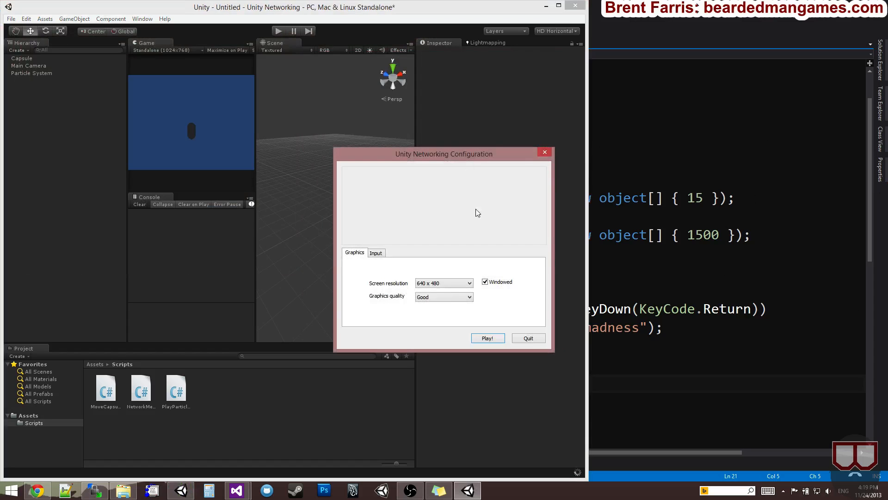
{"action": "left_click", "coordinate": [487, 338]}
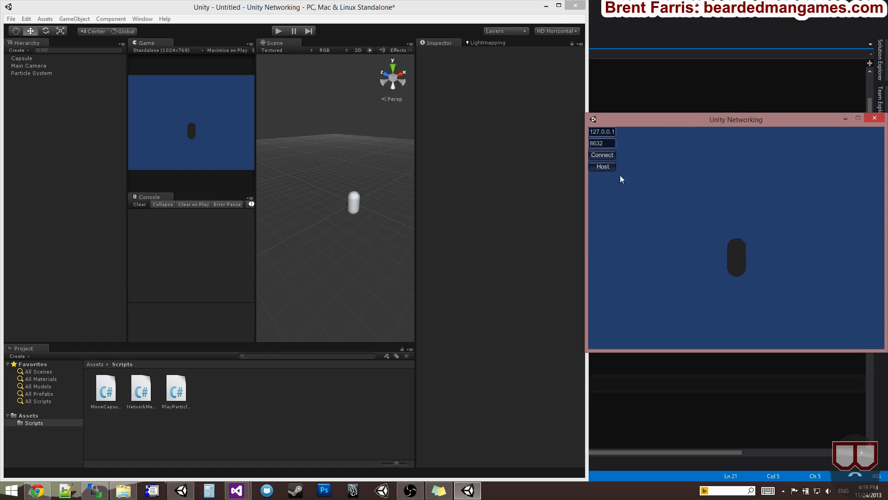
- Host from the built game, connect the editor's Play-mode client, and move the build window aside
{"action": "left_click", "coordinate": [602, 166]}
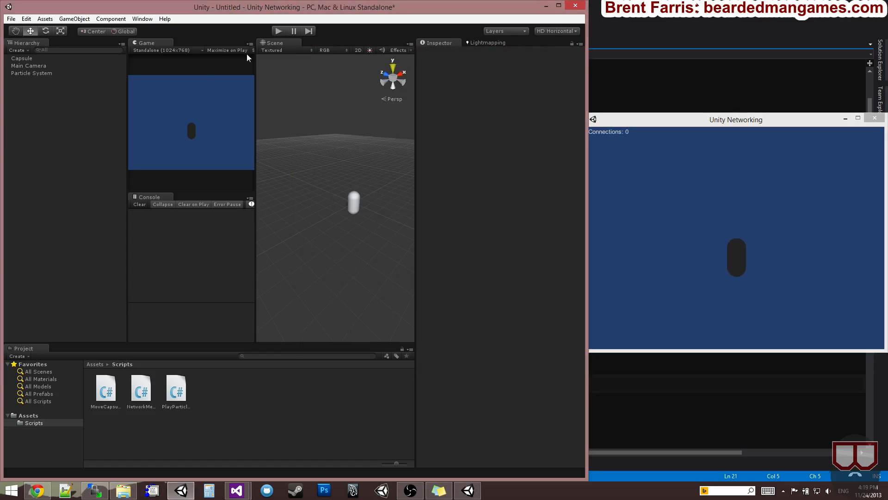
{"action": "left_click", "coordinate": [278, 31]}
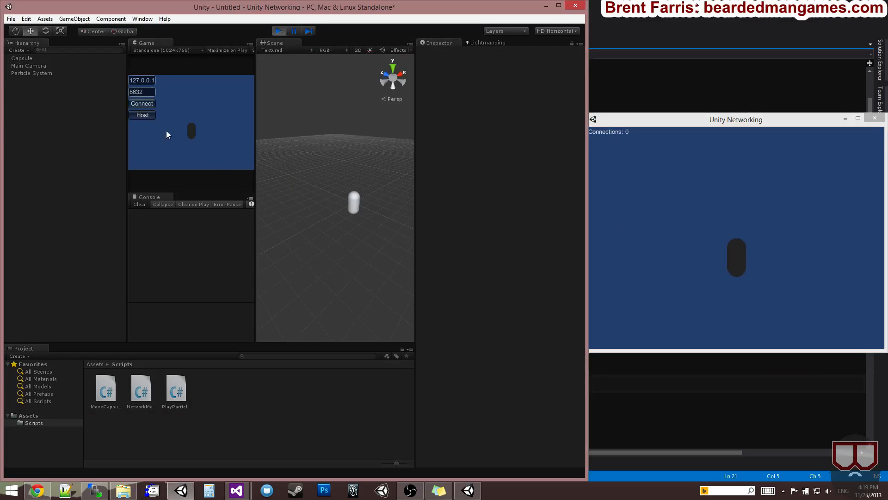
{"action": "left_click", "coordinate": [142, 115]}
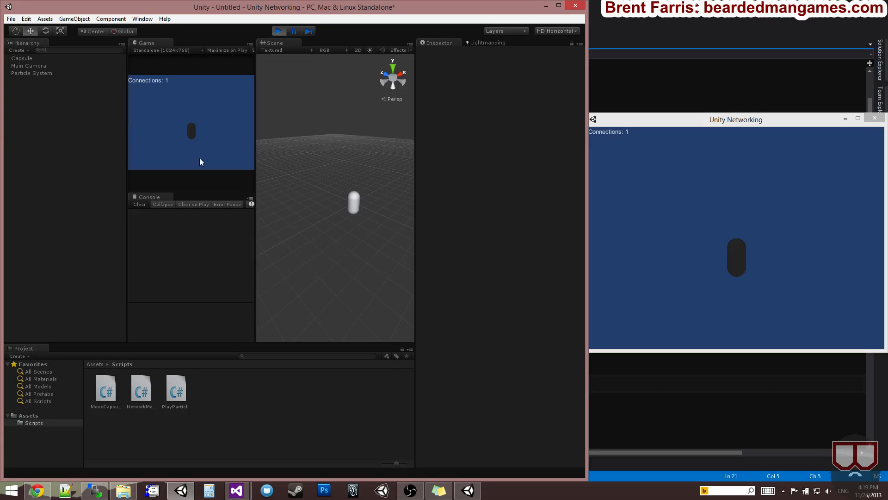
{"action": "left_click", "coordinate": [701, 200]}
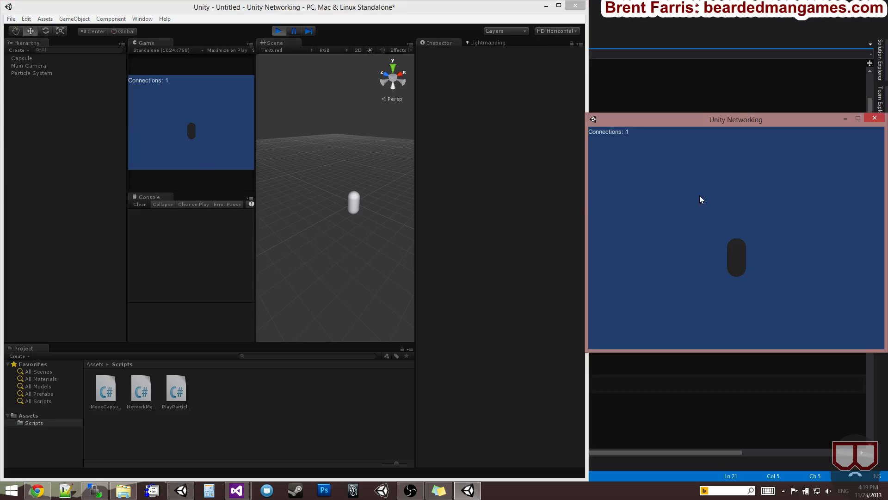
{"action": "mouse_move", "coordinate": [336, 172]}
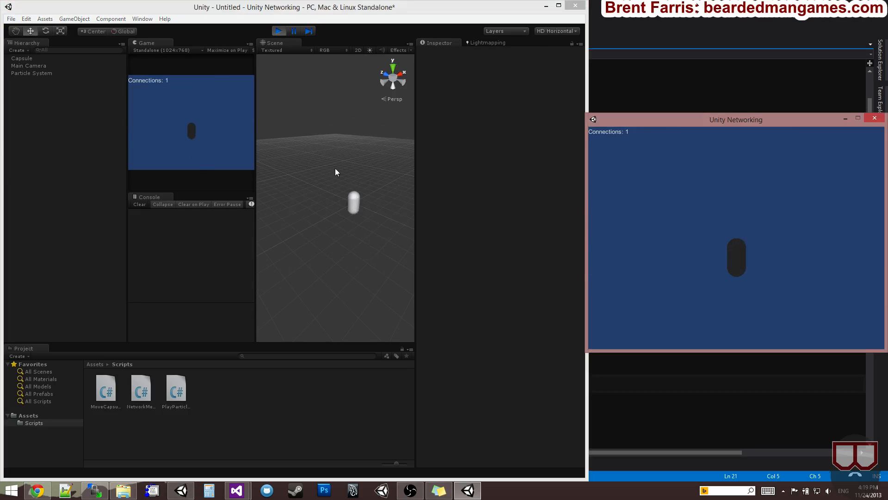
{"action": "left_click_drag", "start_coordinate": [735, 119], "coordinate": [688, 148]}
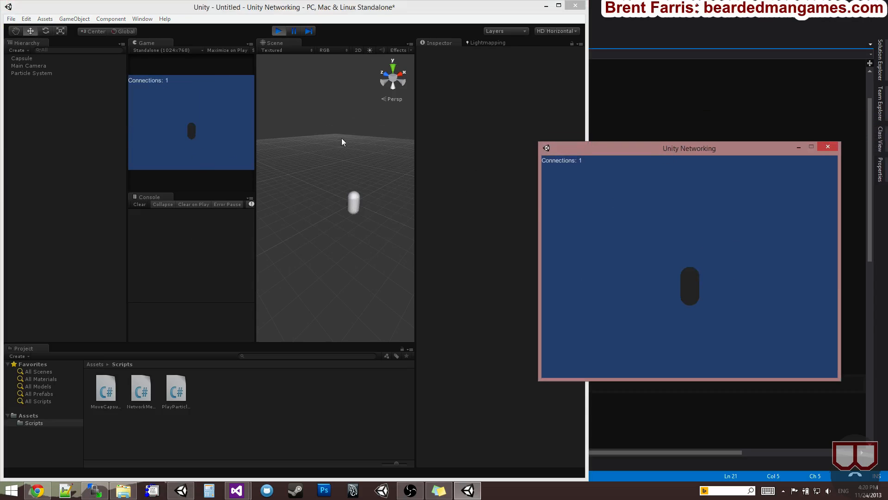
{"action": "mouse_move", "coordinate": [396, 223]}
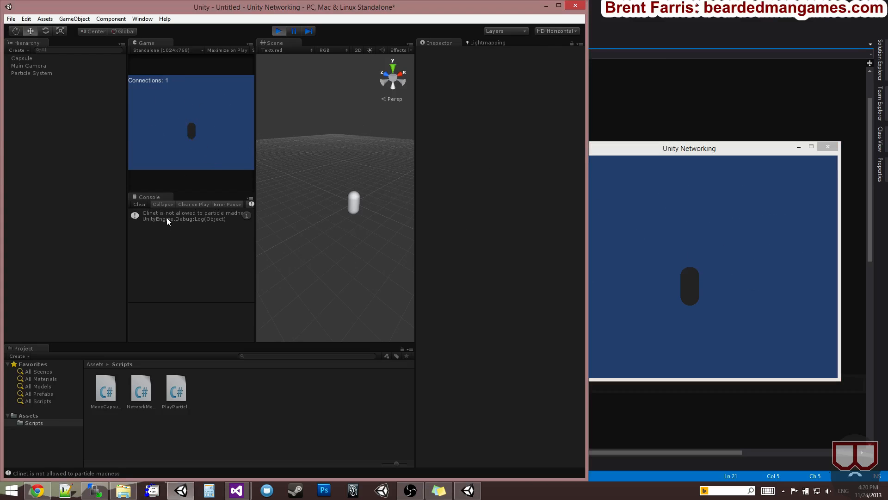
- Select the "Clinet is not allowed to particle madness" Console entry to view its stack trace
{"action": "left_click", "coordinate": [190, 216]}
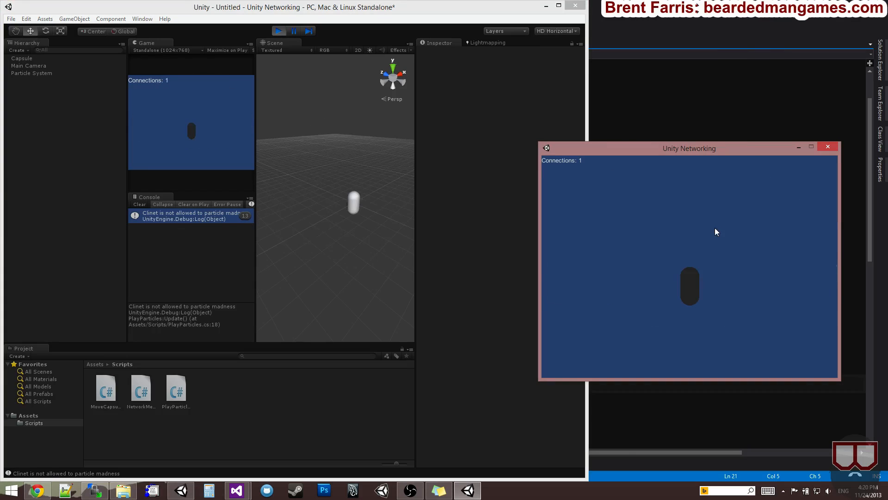
{"action": "mouse_move", "coordinate": [618, 240]}
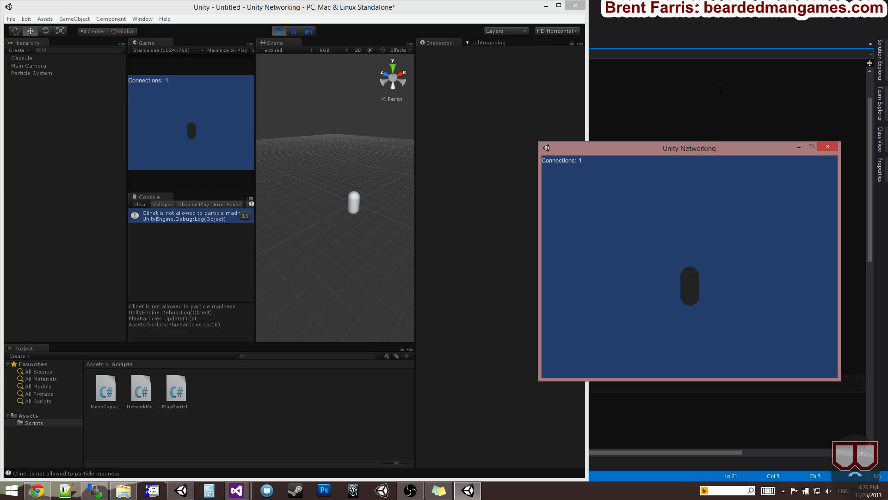
{"action": "mouse_move", "coordinate": [702, 250]}
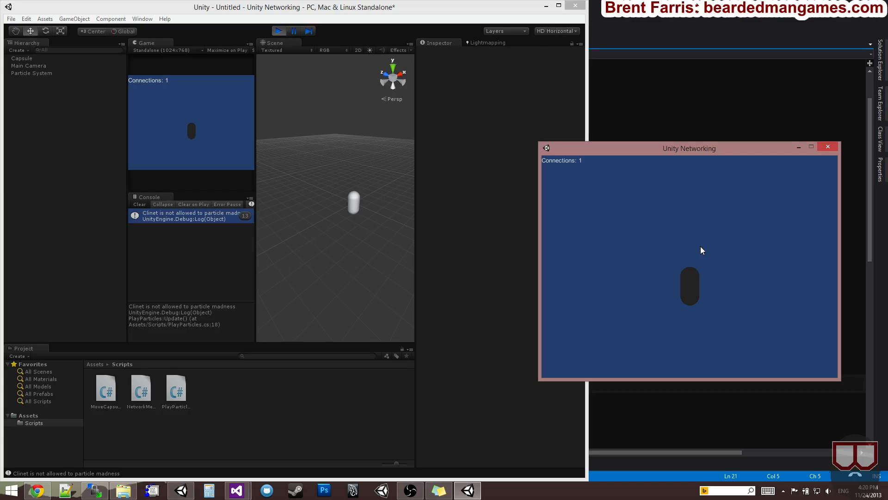
{"action": "mouse_move", "coordinate": [699, 252]}
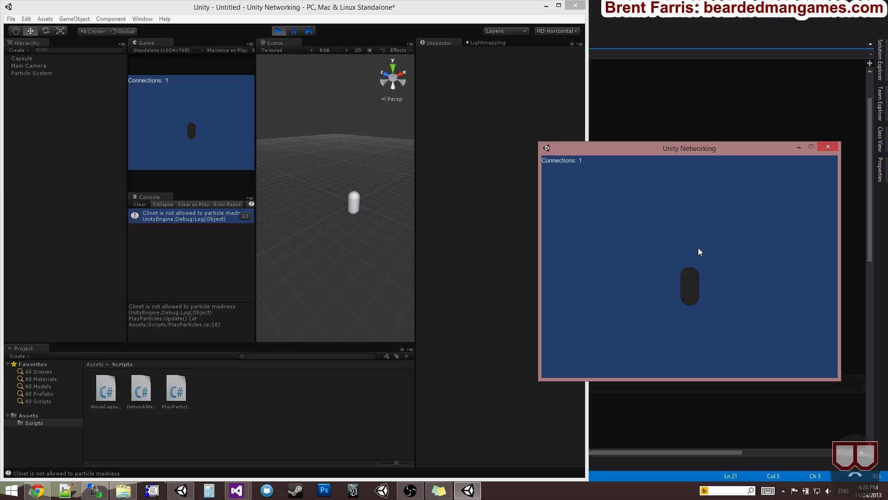